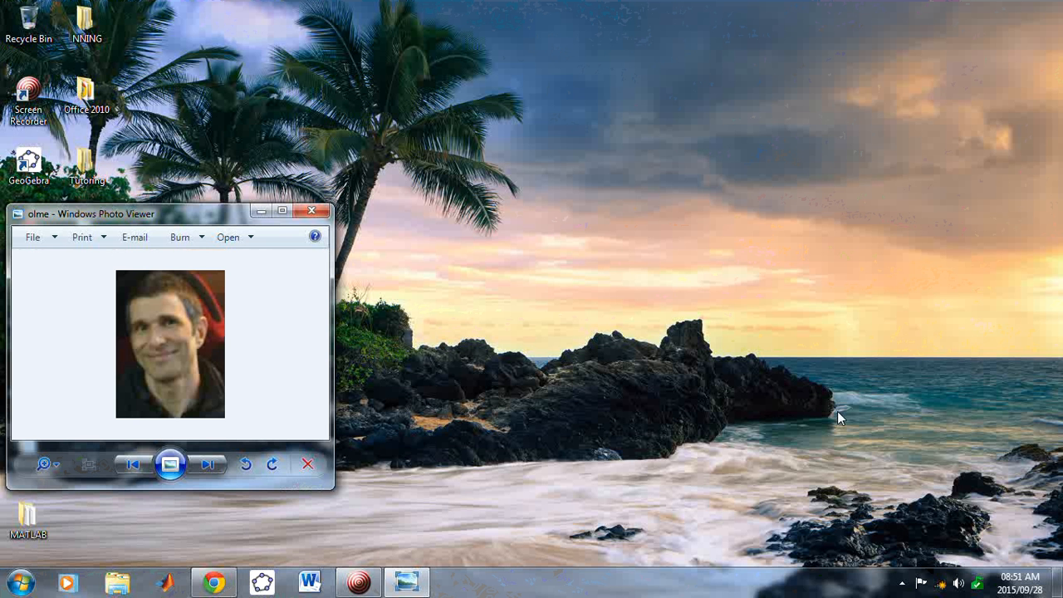
mouse_move(407, 582)
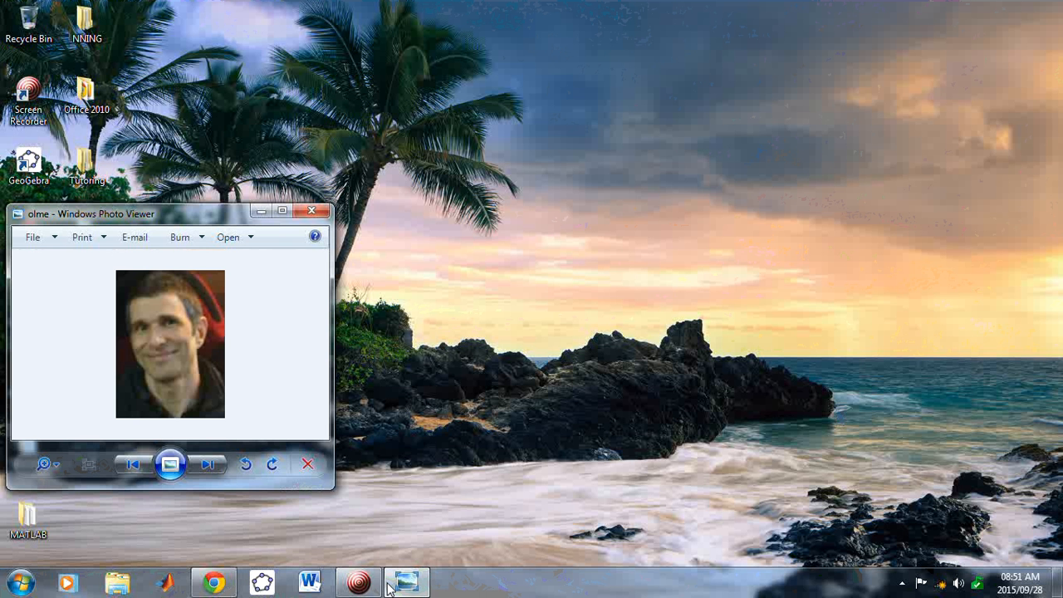
Restore the Screen Recorder window from the taskbar while the presenter photo stays open
left_click(357, 581)
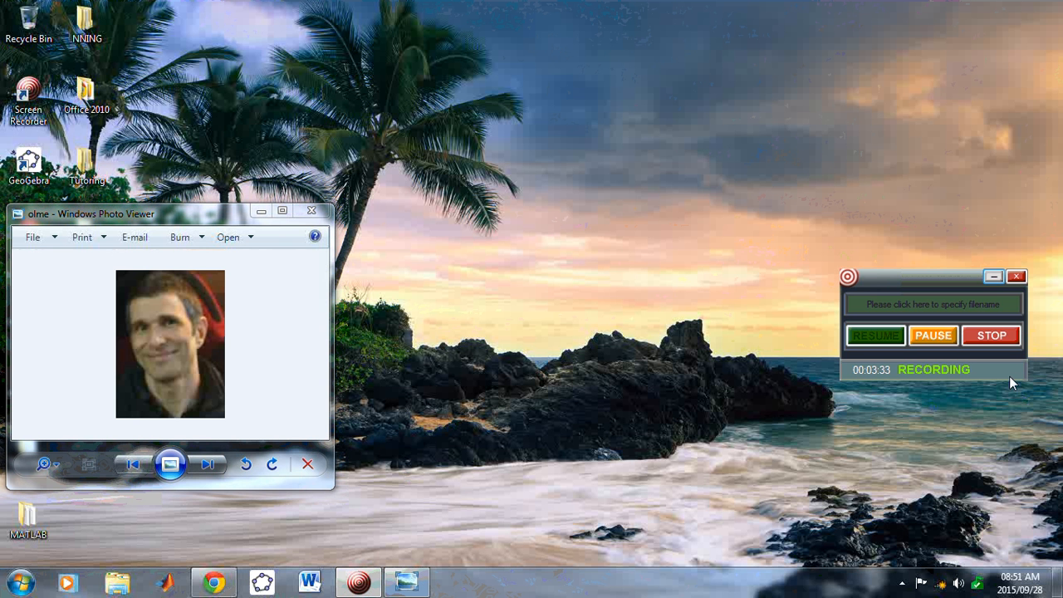